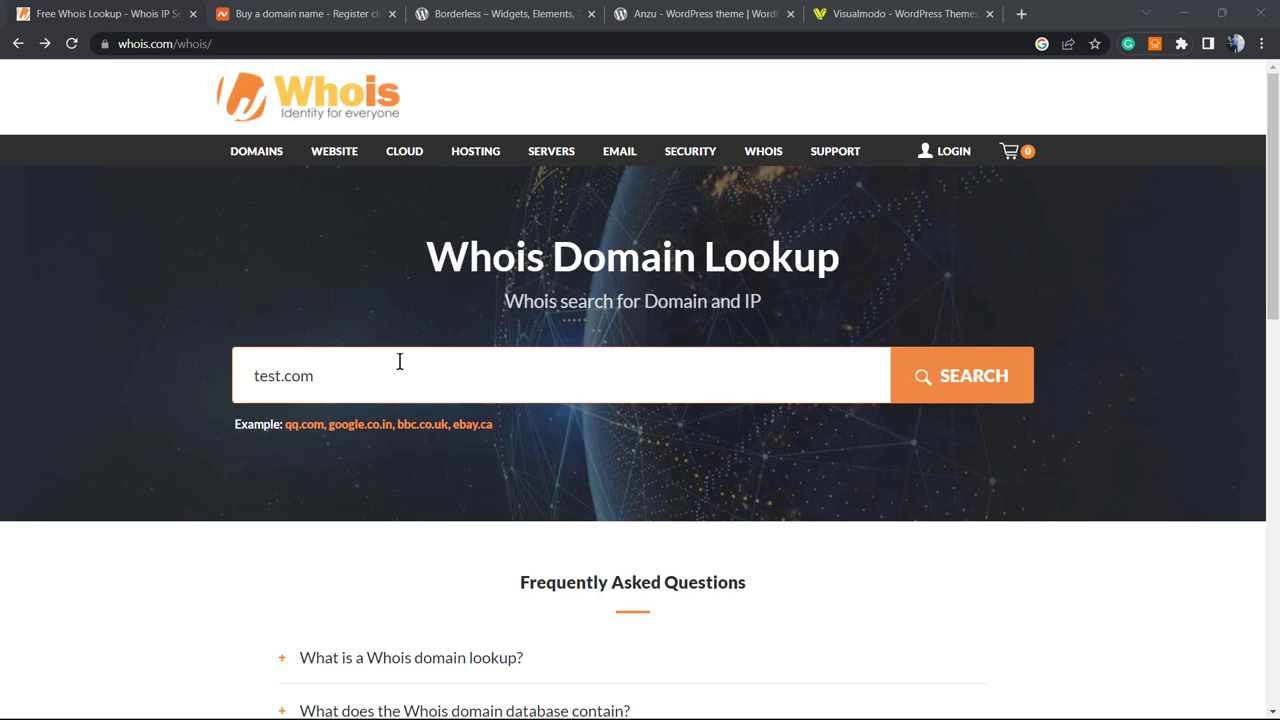
mouse_move(476, 452)
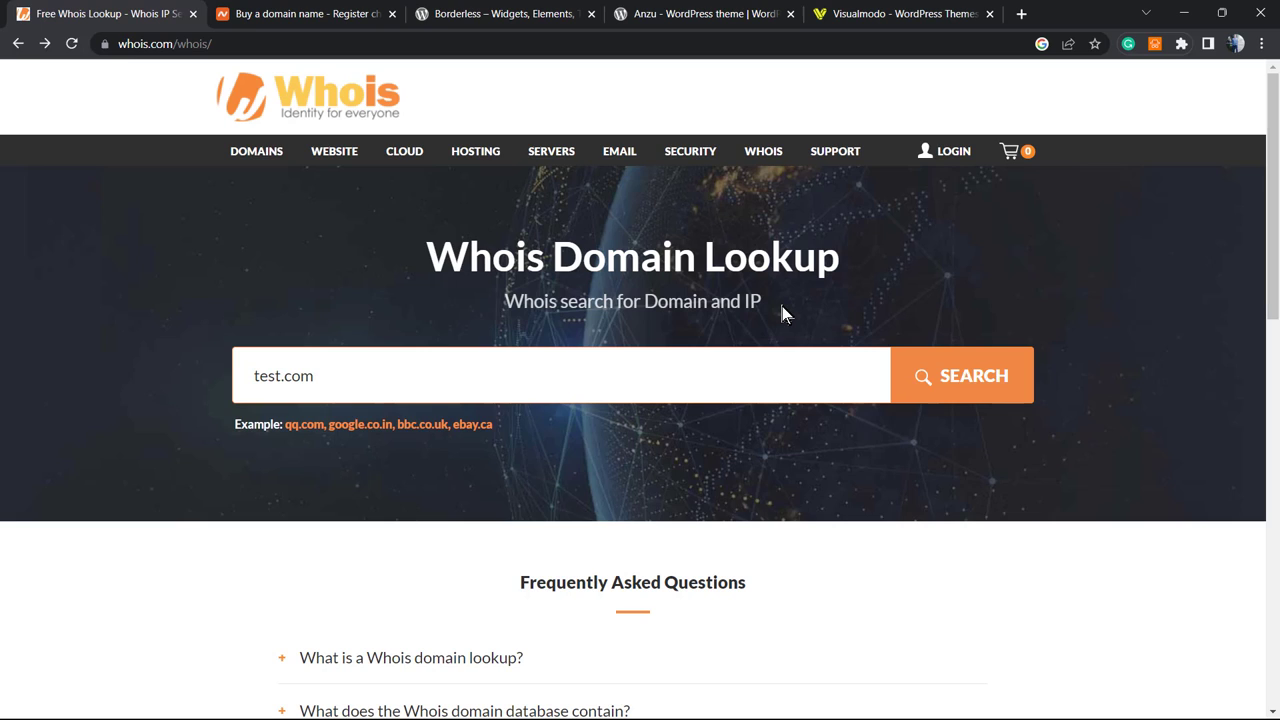
mouse_move(490, 114)
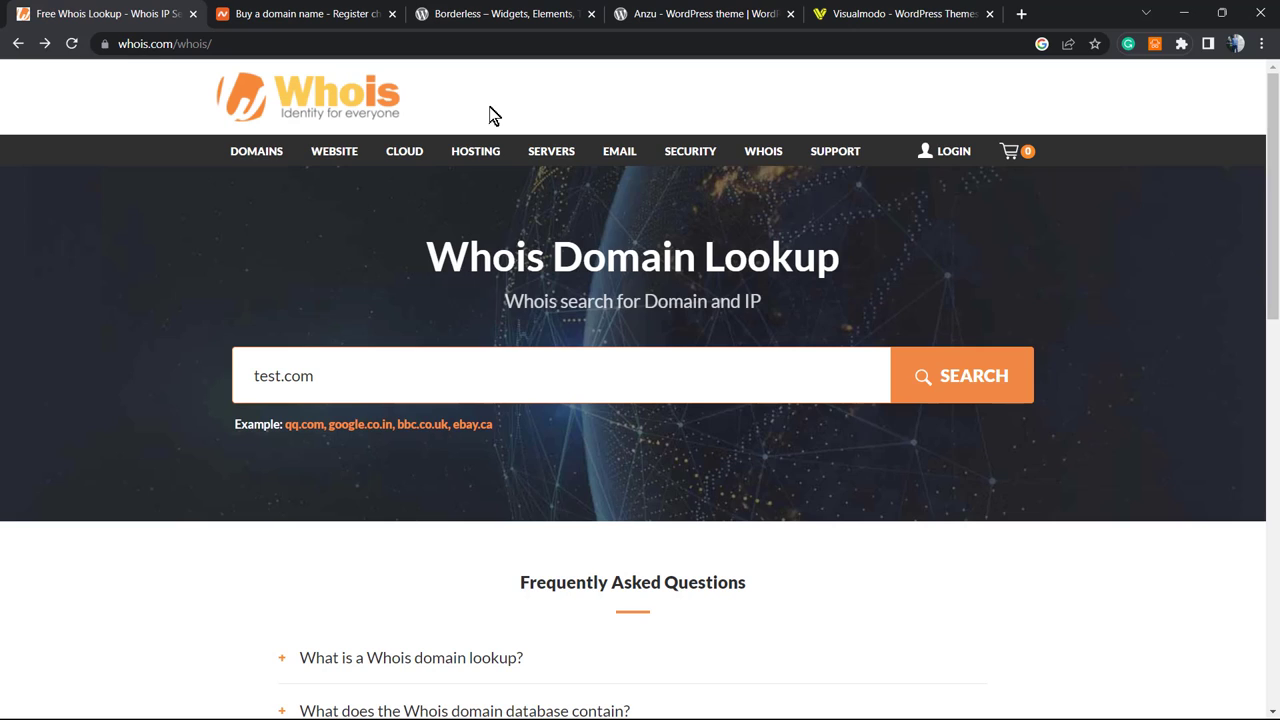
mouse_move(644, 356)
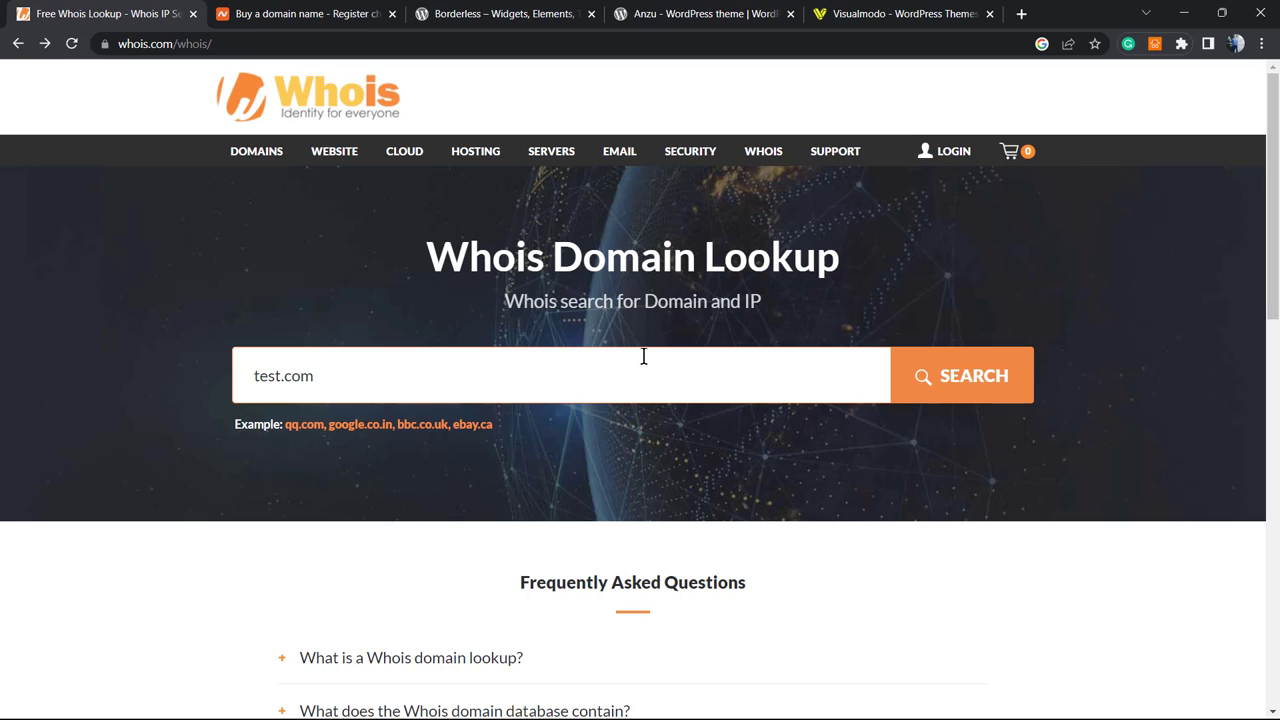
Look up test.com on Whois.com and scroll to its privacy-protected Registrant Contact section.
left_click(960, 376)
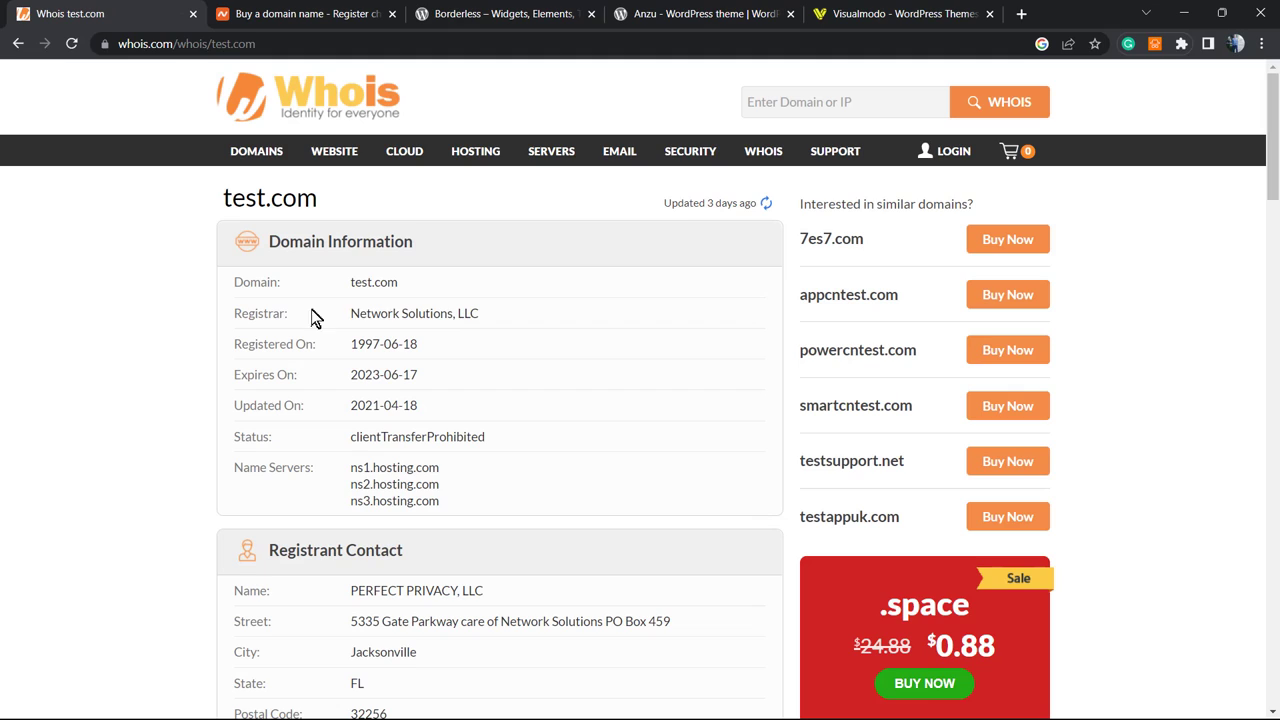
double_click(372, 280)
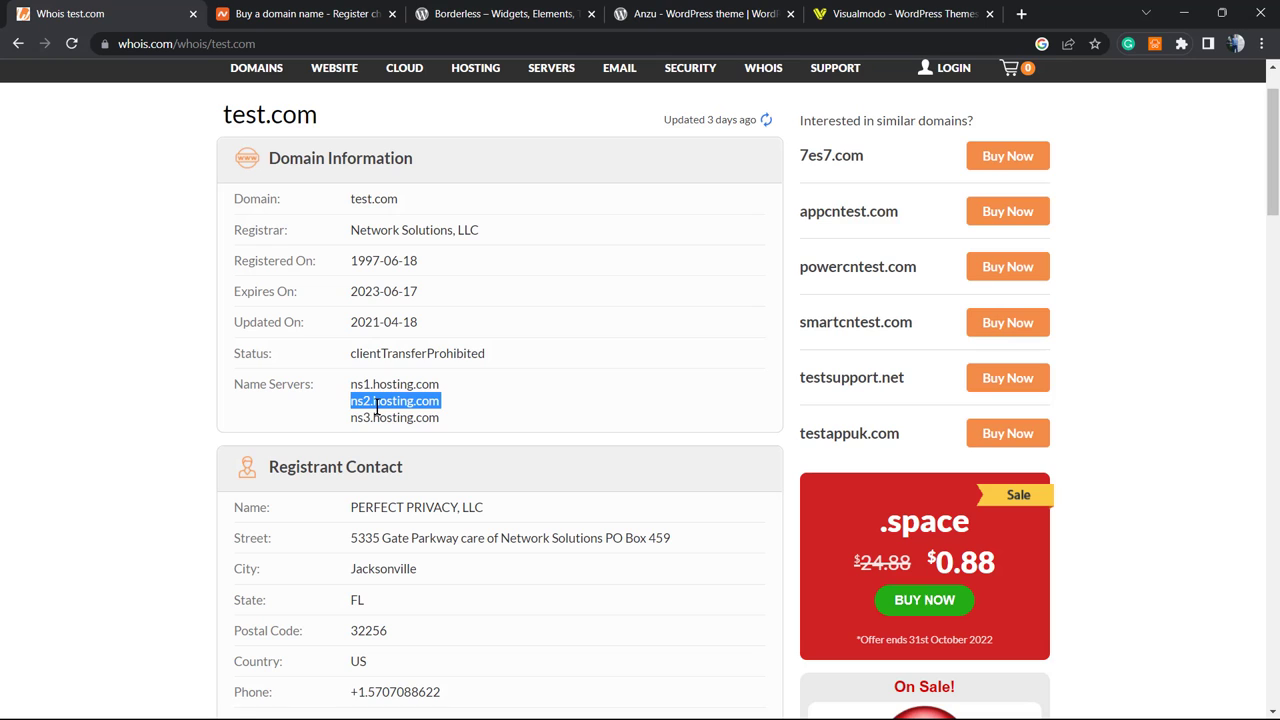
scroll("down", 3)
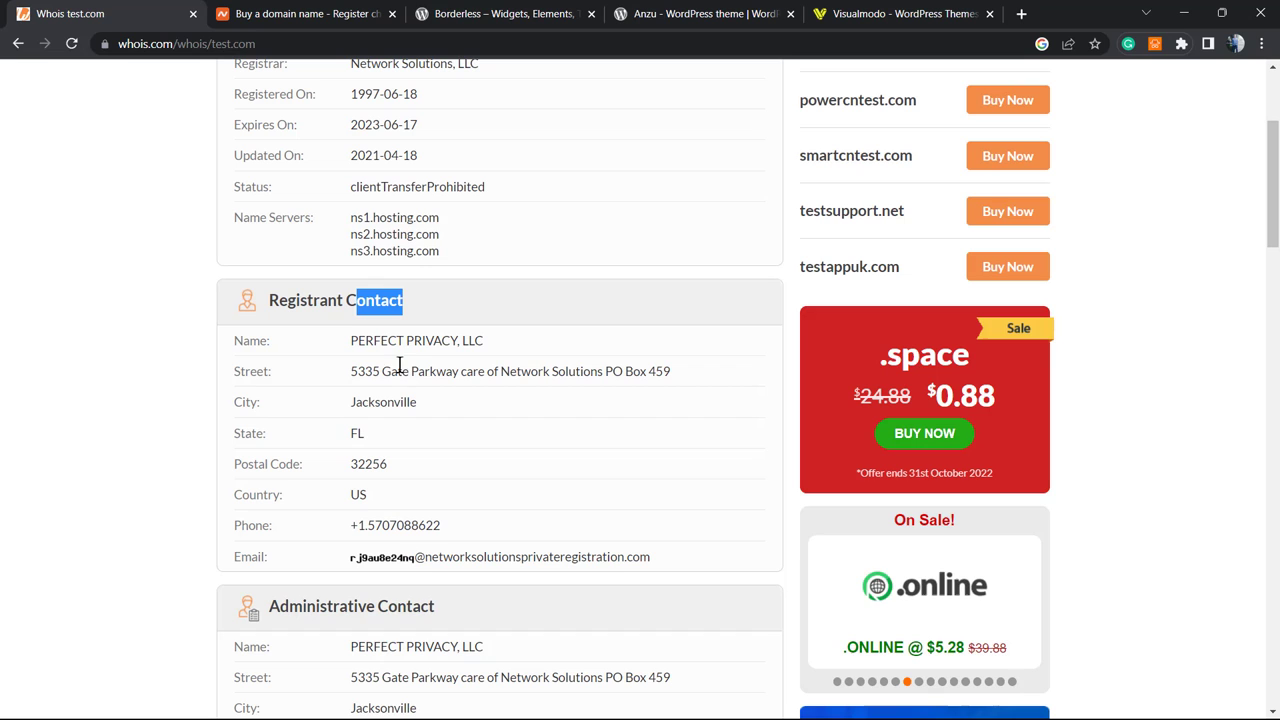
scroll("down", 3)
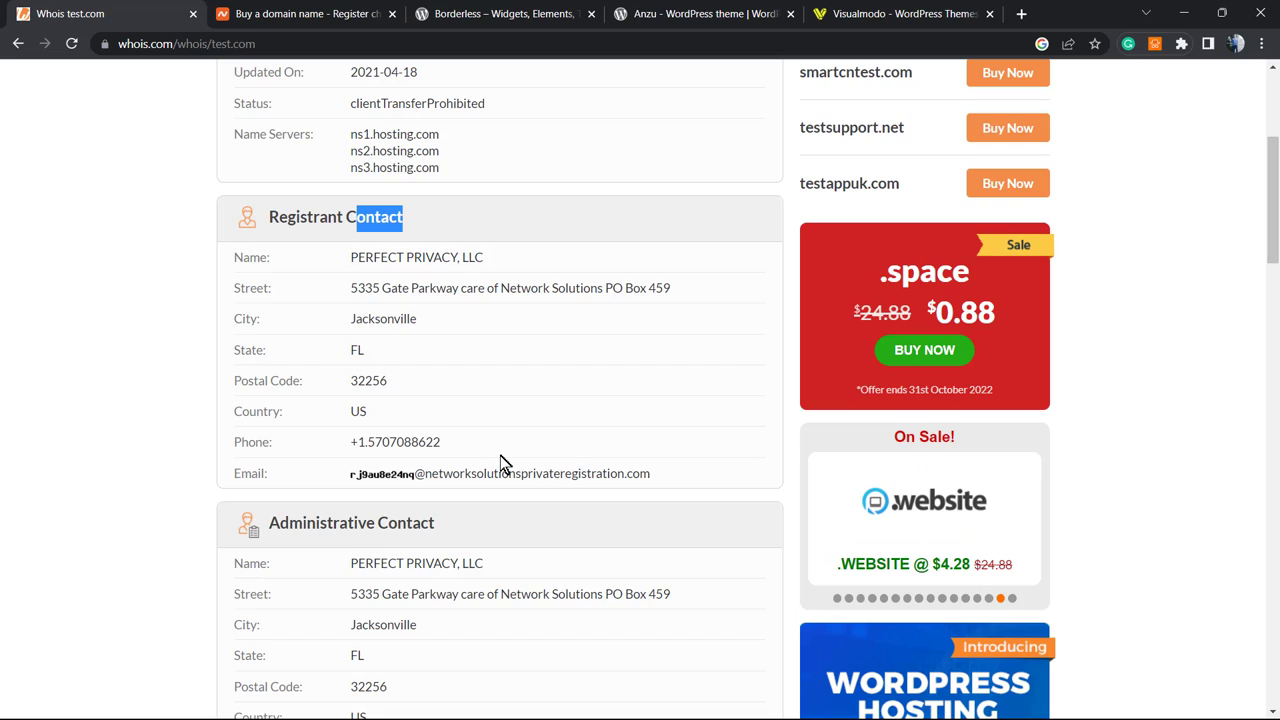
scroll("up", 3)
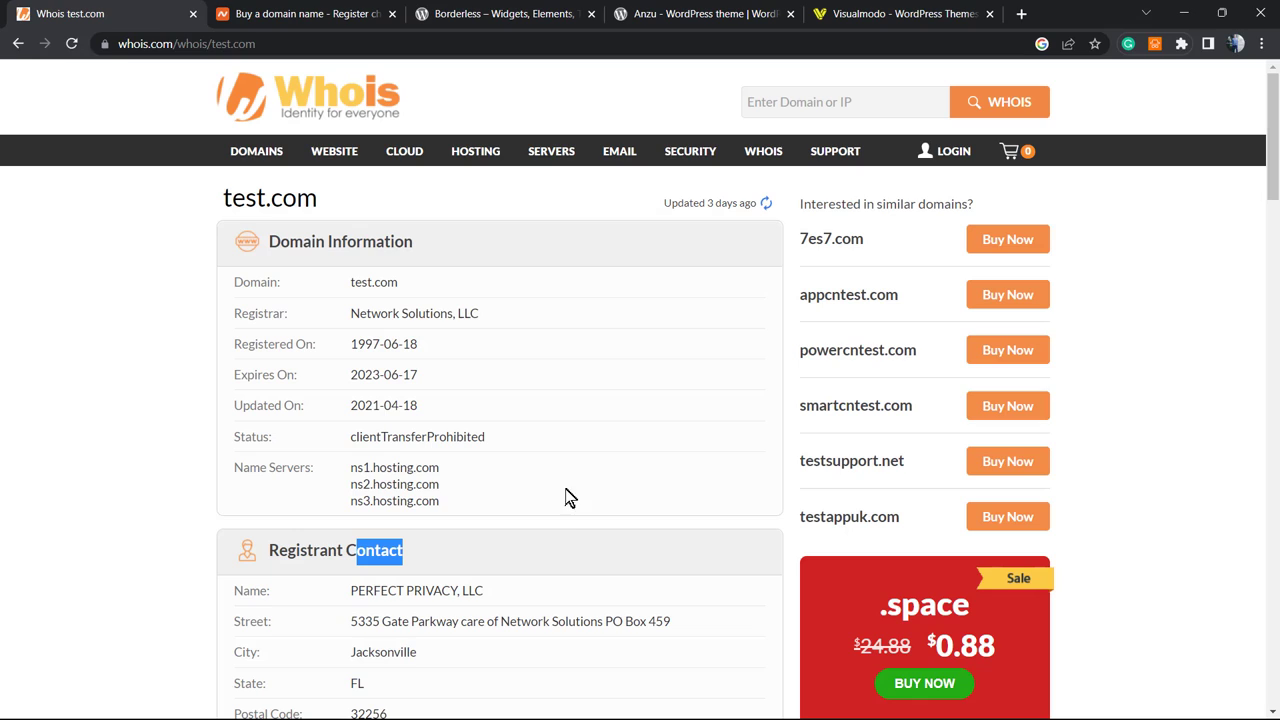
mouse_move(532, 460)
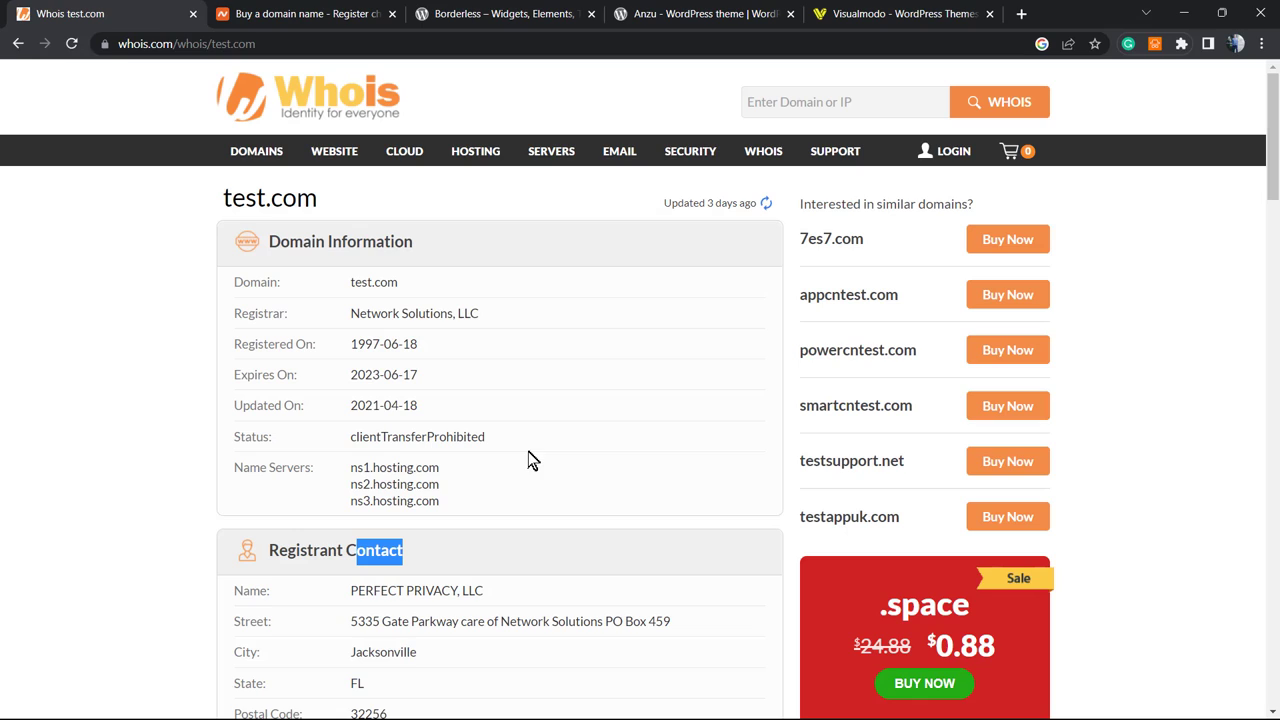
mouse_move(556, 480)
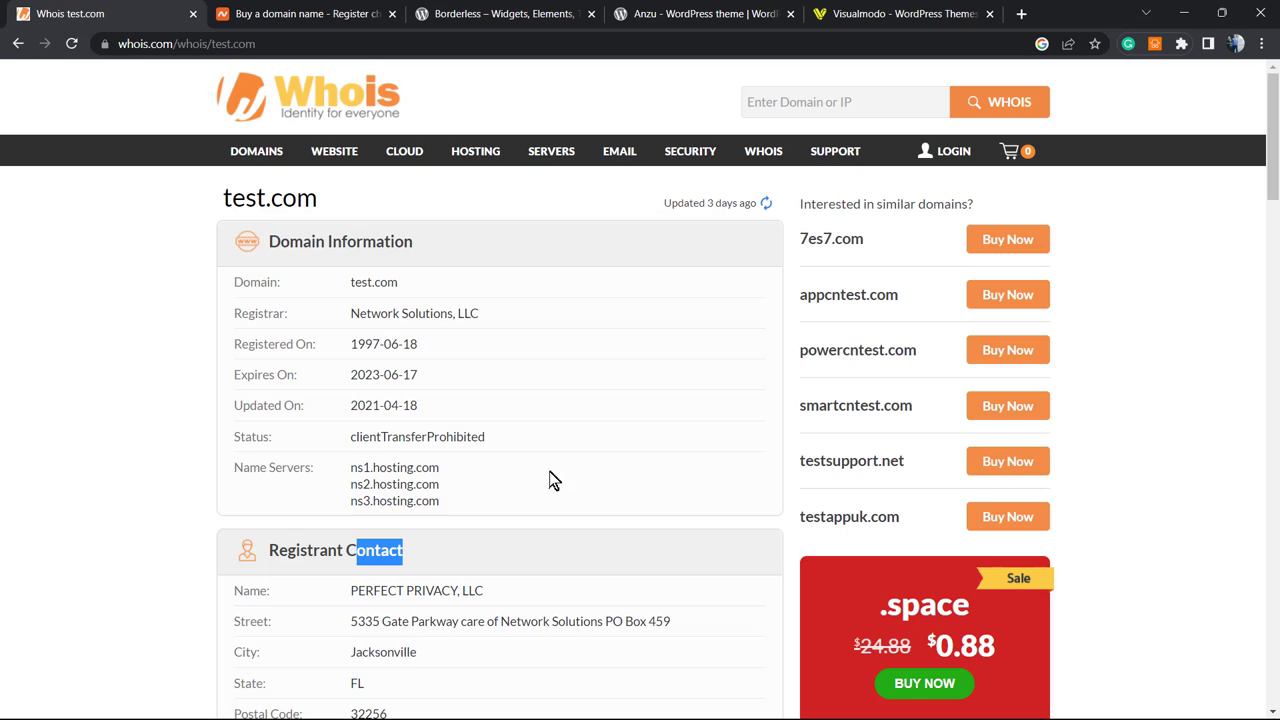
mouse_move(490, 310)
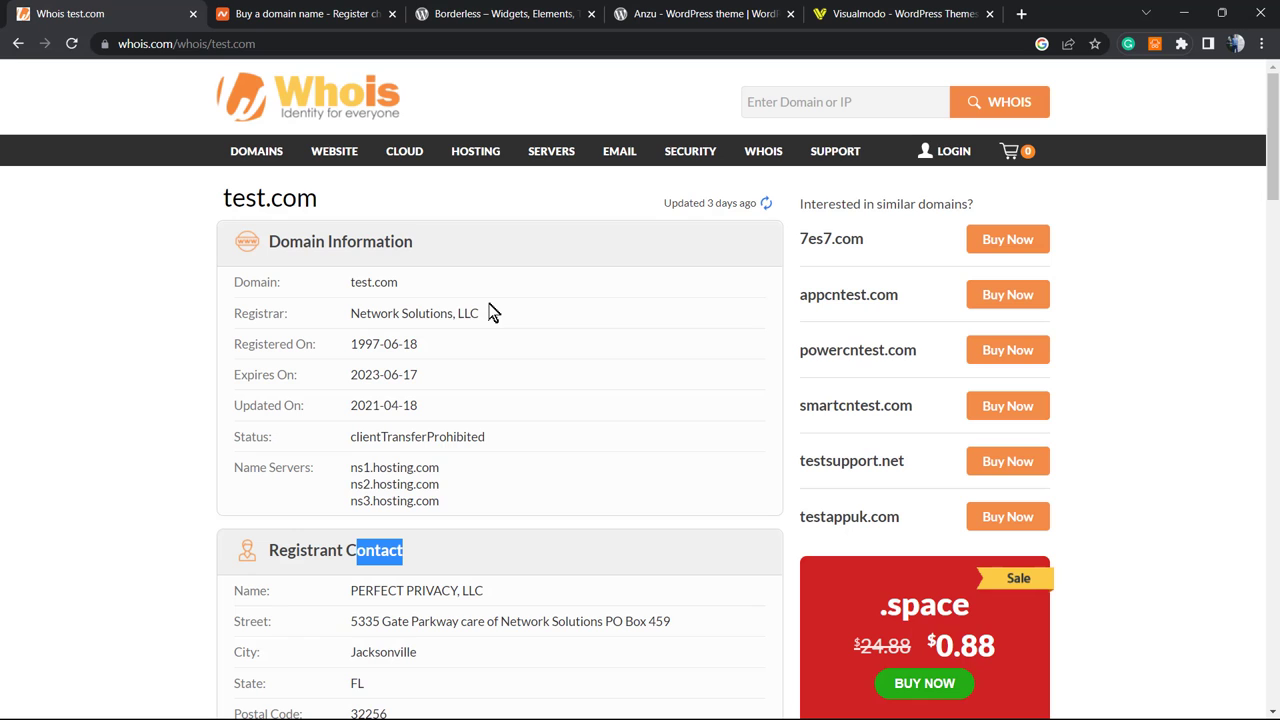
Enter testdomaintutorial in Namecheap's domain registration search box.
left_click(300, 12)
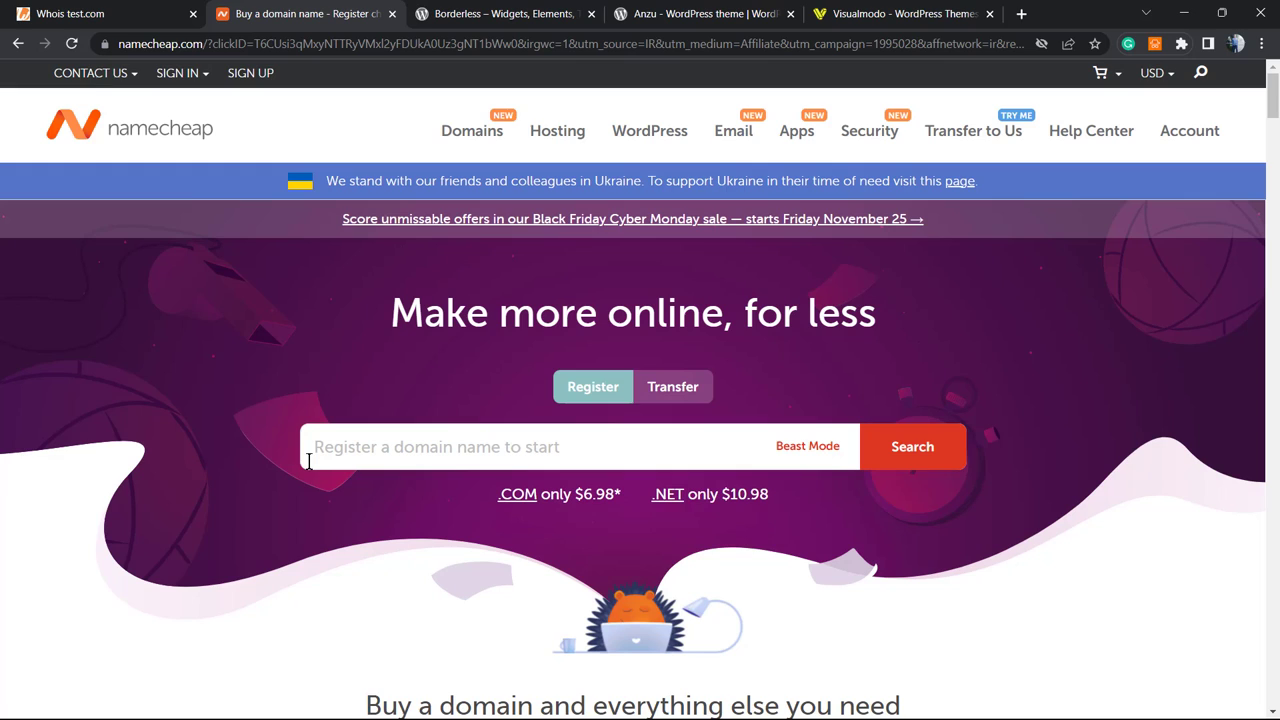
mouse_move(486, 456)
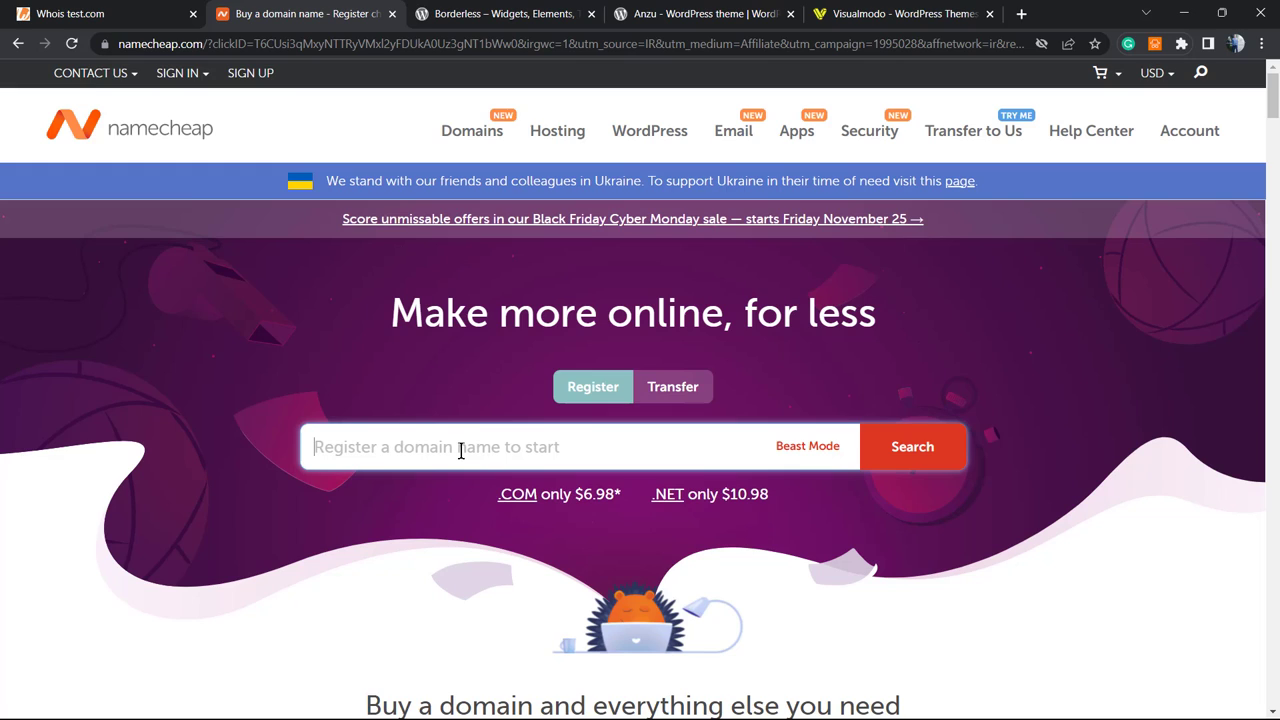
type("testdo")
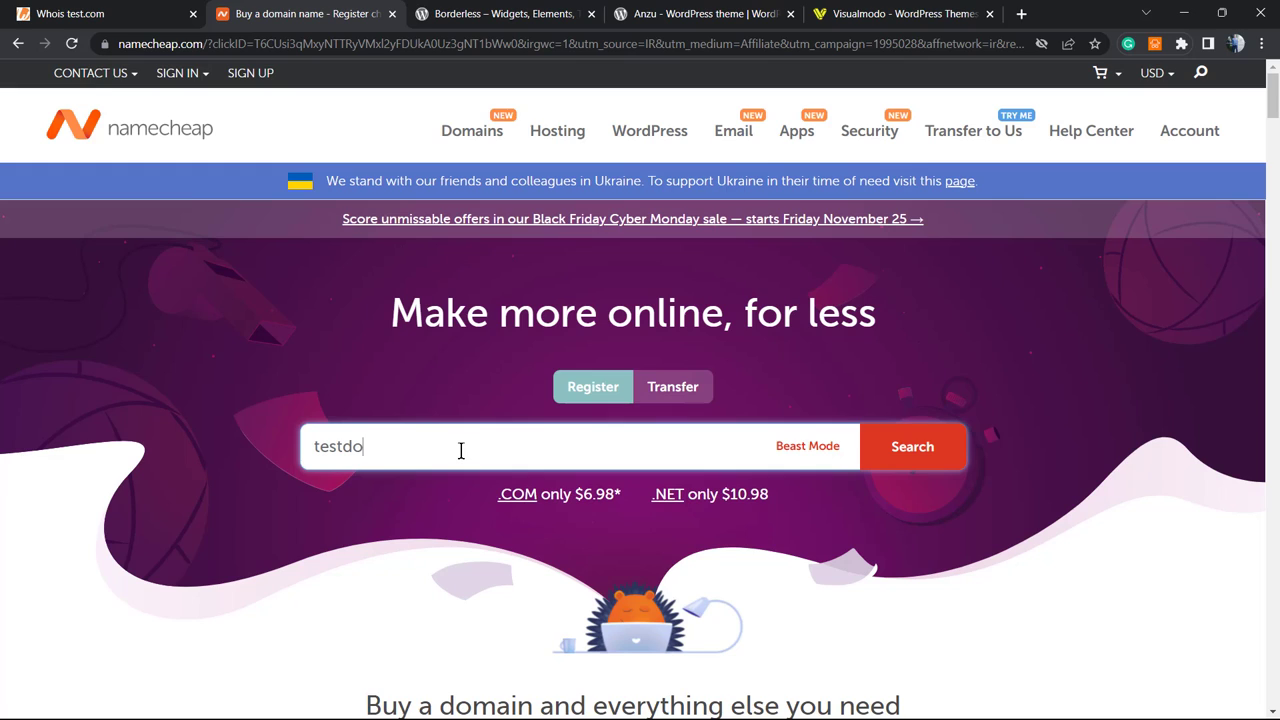
type("amintutorial")
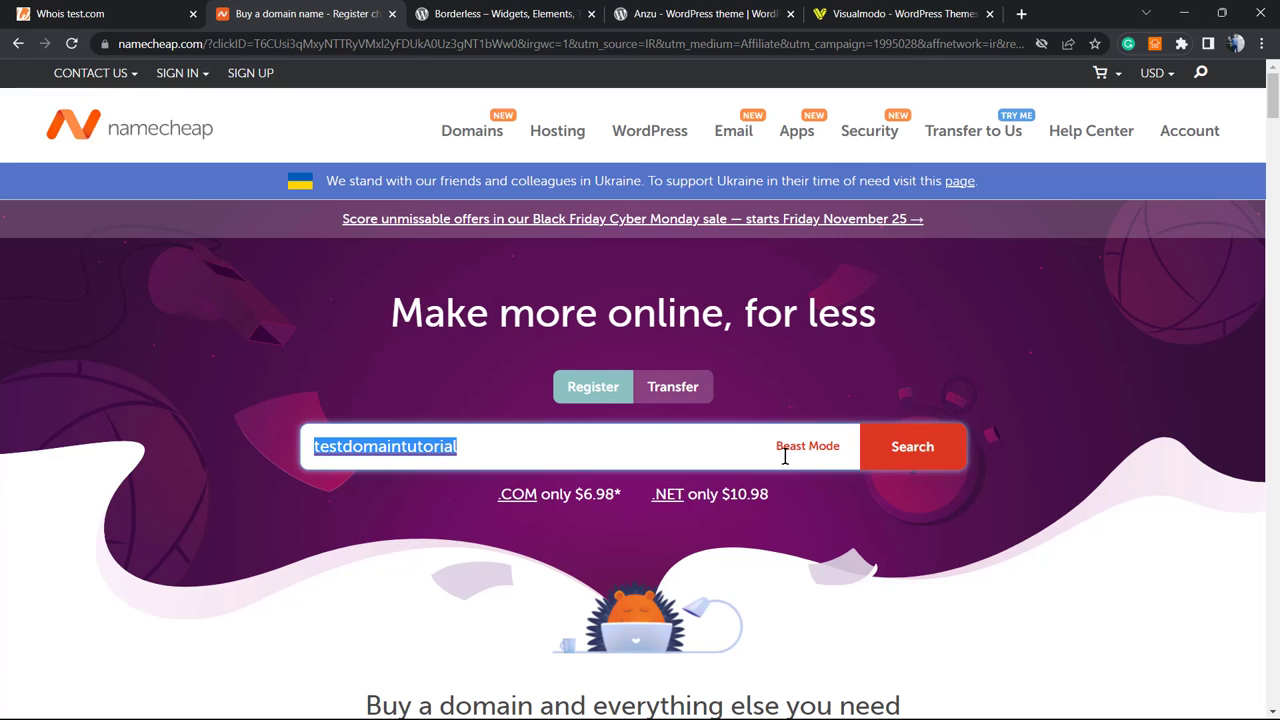
Search testdomaintutorial, add testdomaintutorial.com to the cart and proceed to checkout with free Domain Privacy.
left_click(912, 446)
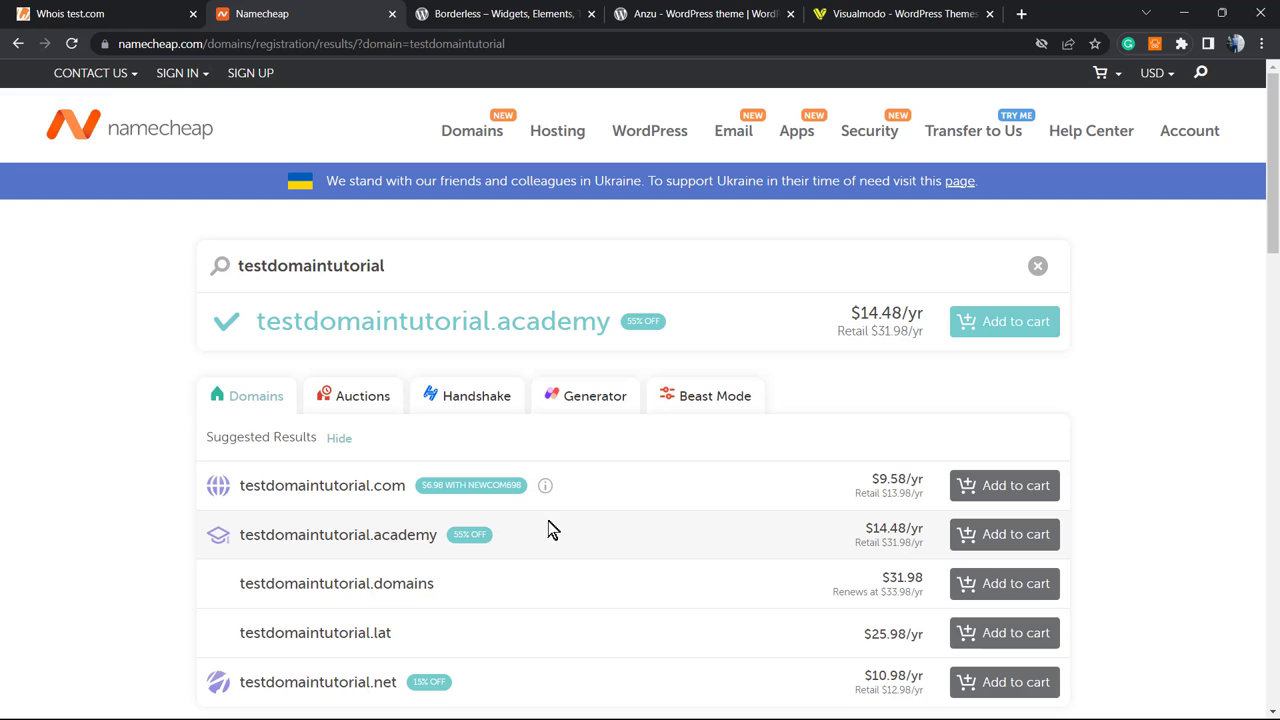
left_click(1004, 486)
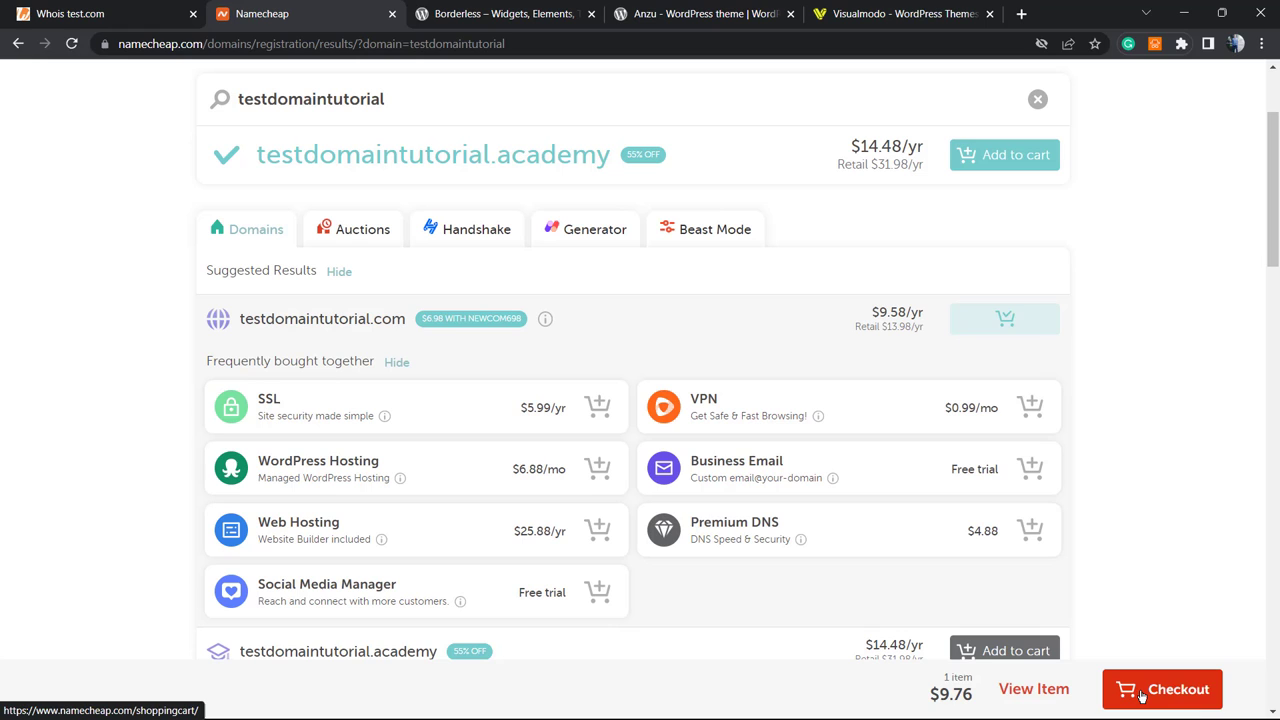
left_click(1162, 688)
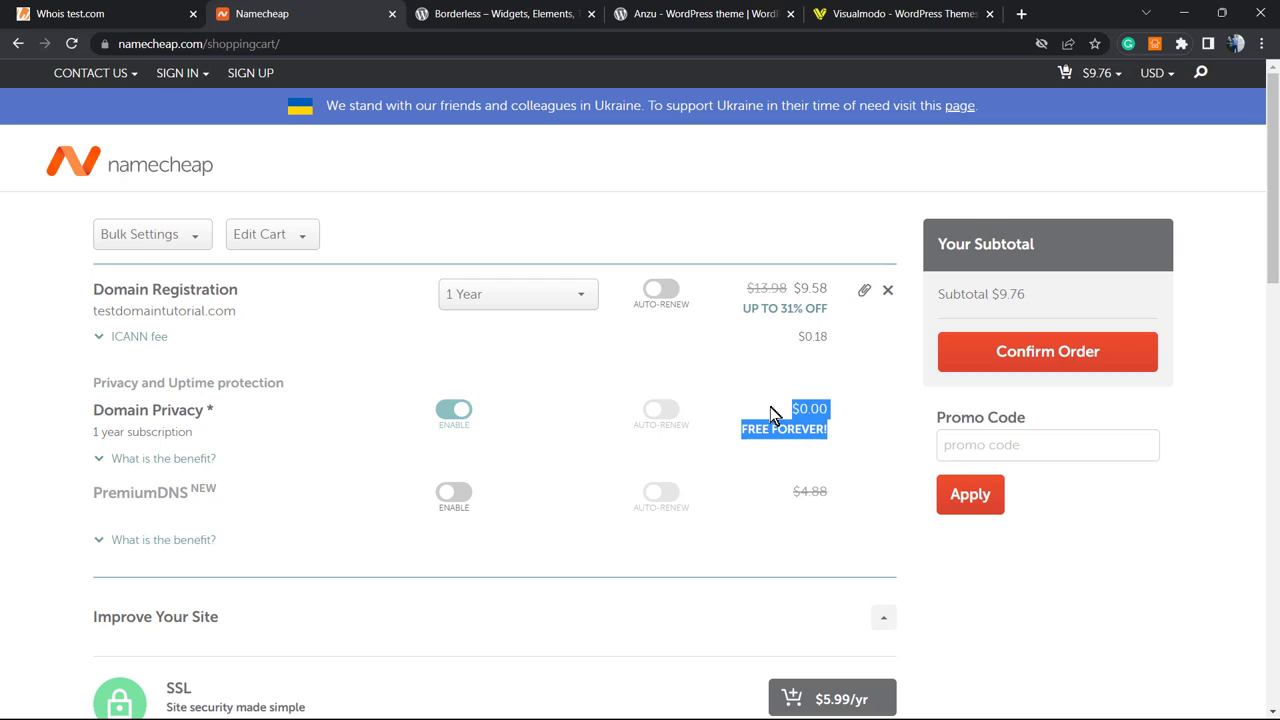
mouse_move(388, 400)
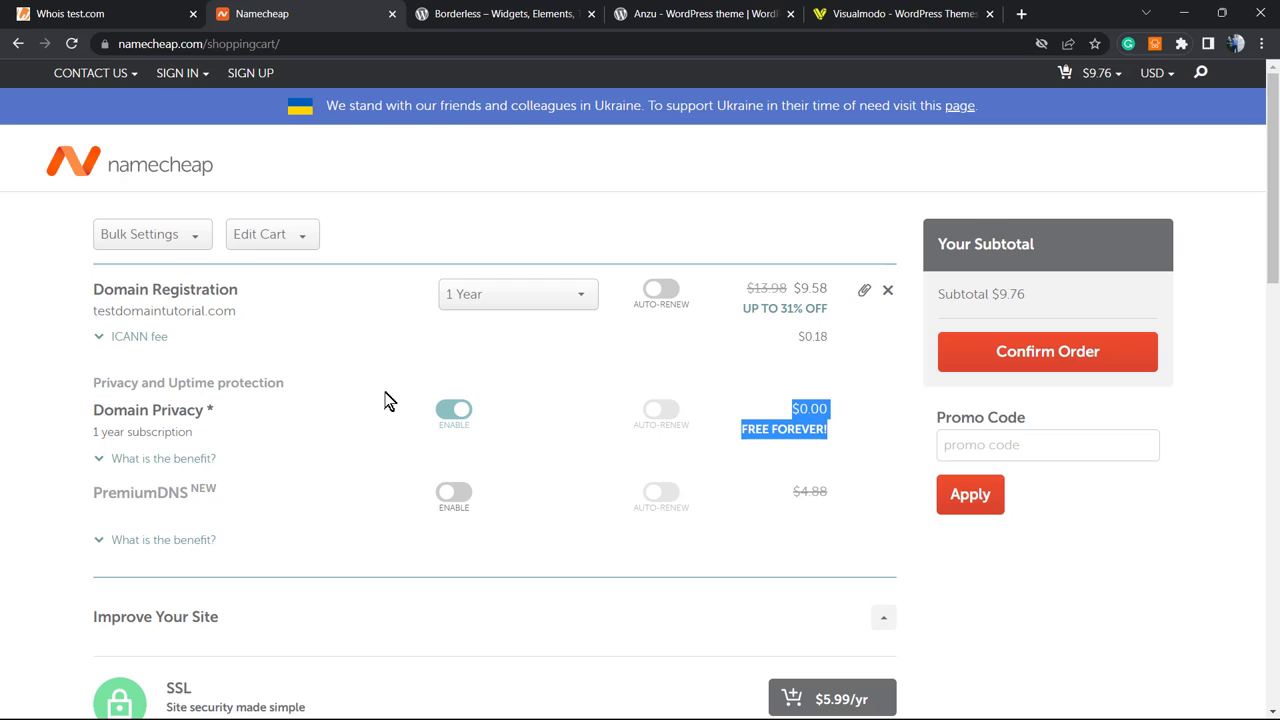
mouse_move(380, 400)
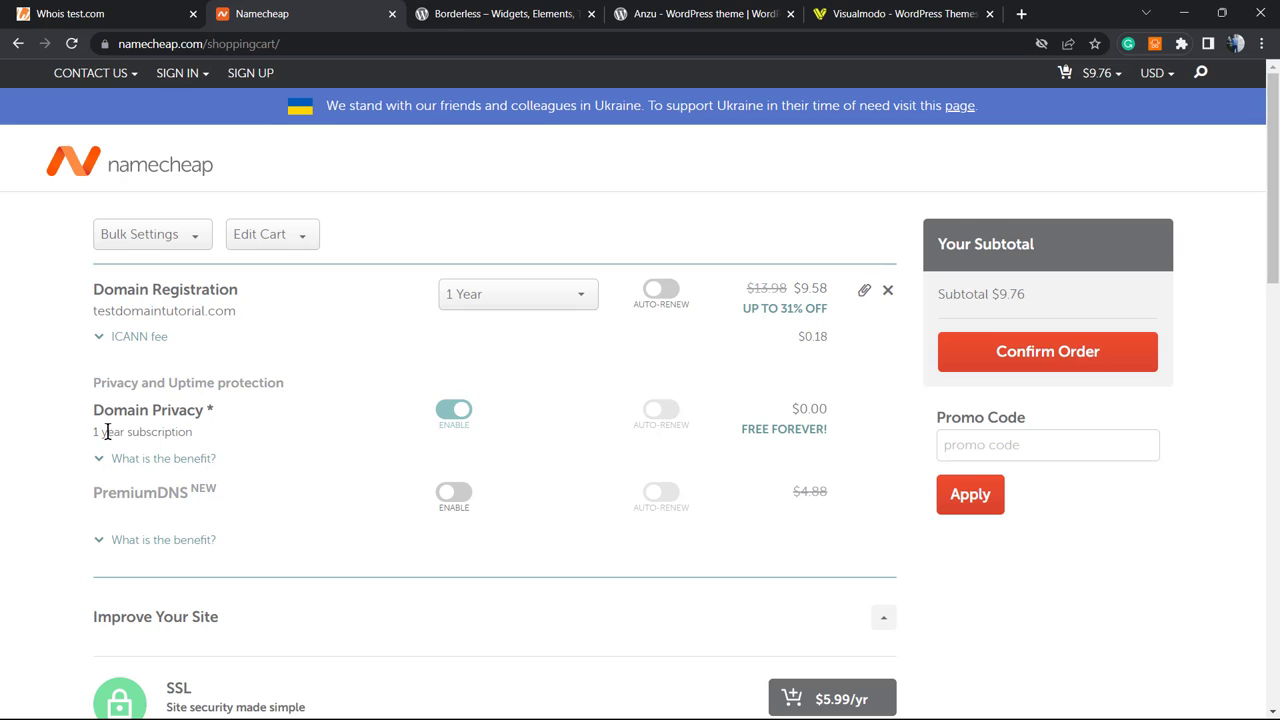
Expand 'What is the benefit?' and highlight the sentence about hiding personal info in the Whois database.
left_click(156, 458)
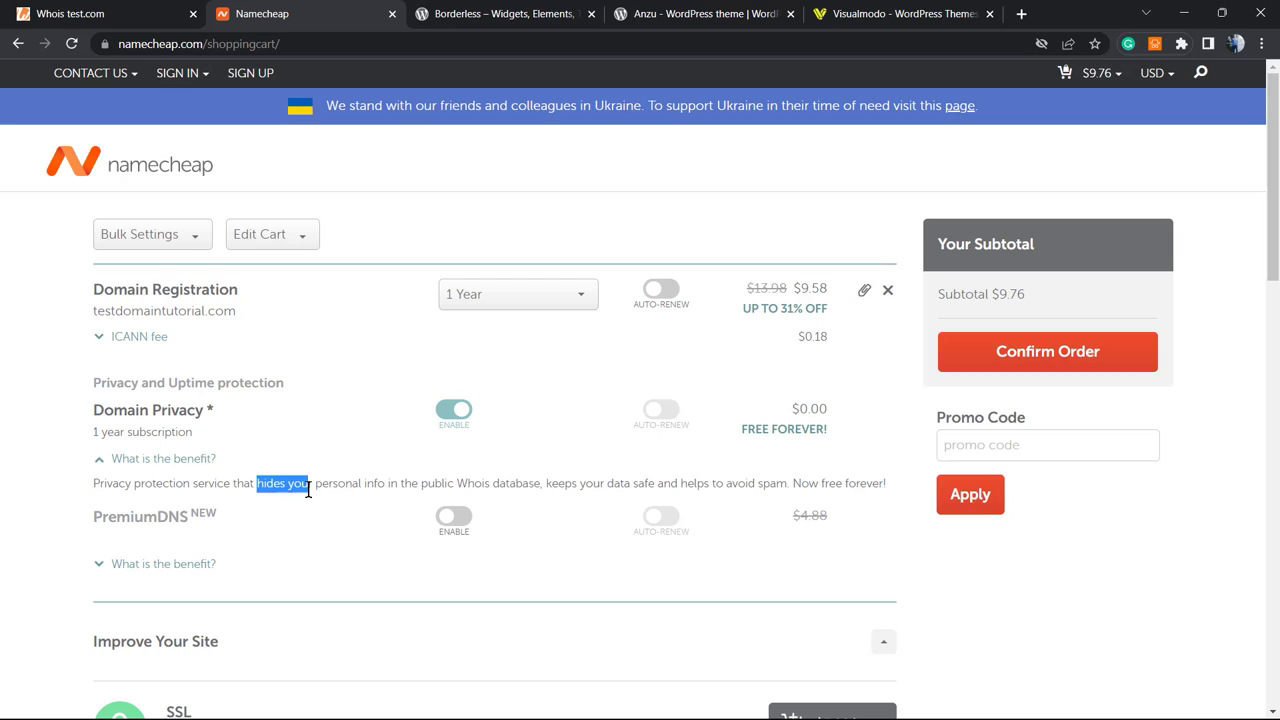
left_click_drag(308, 482, 548, 482)
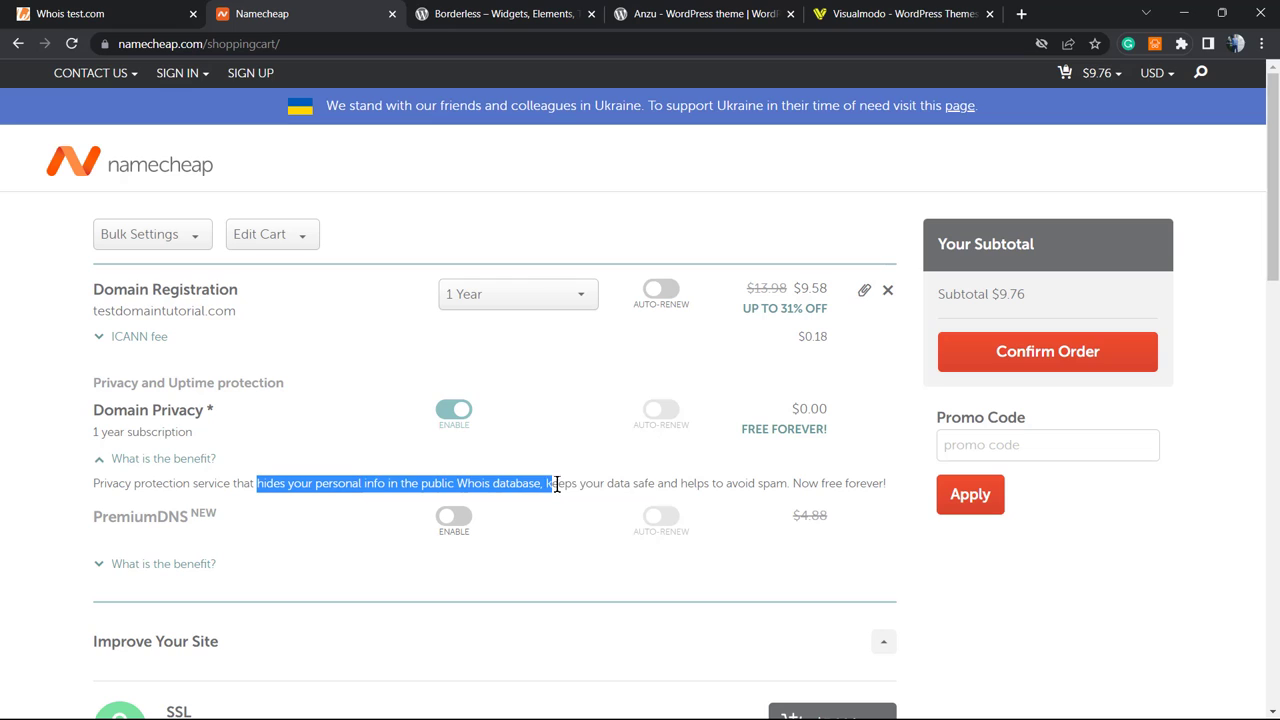
left_click_drag(550, 482, 884, 482)
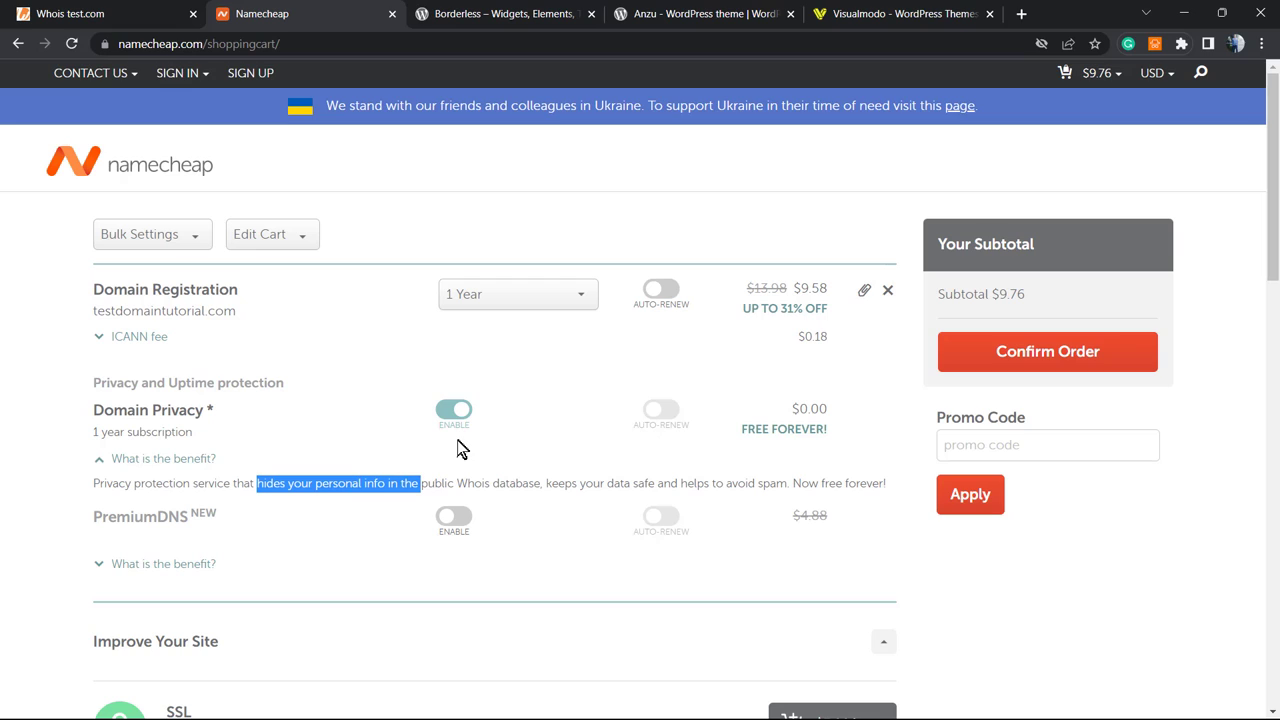
mouse_move(612, 484)
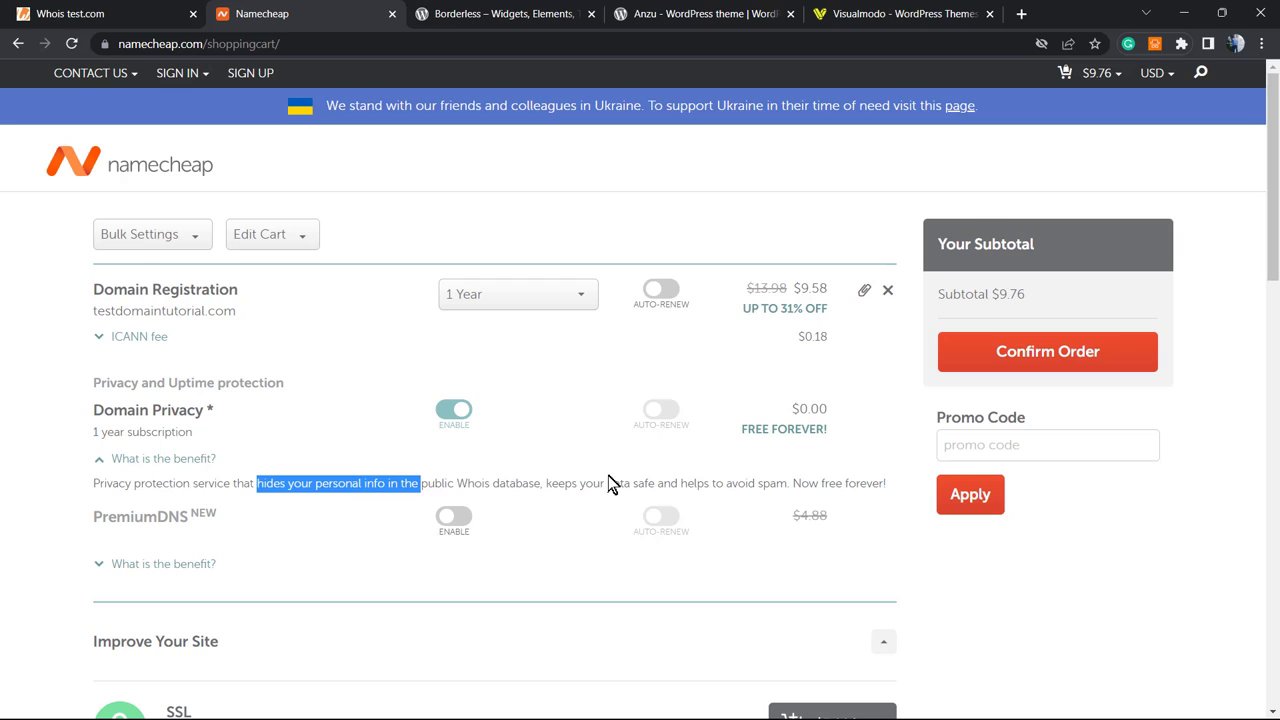
mouse_move(548, 486)
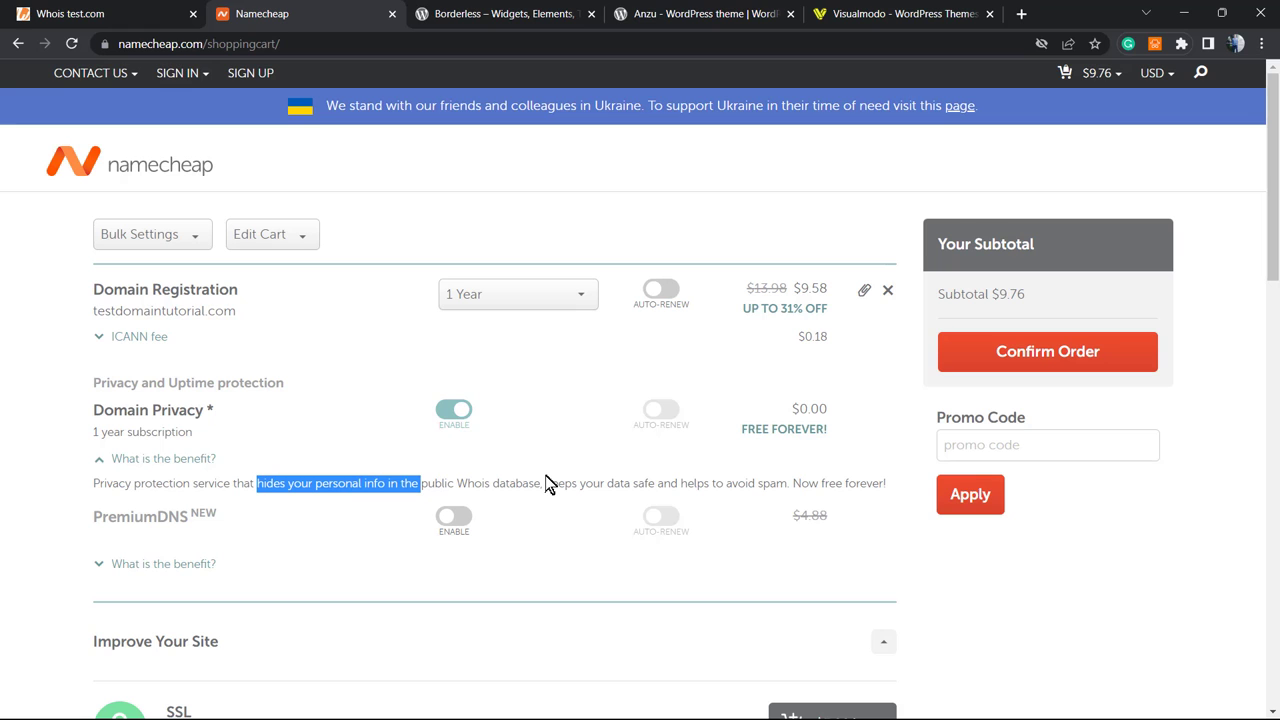
left_click(504, 12)
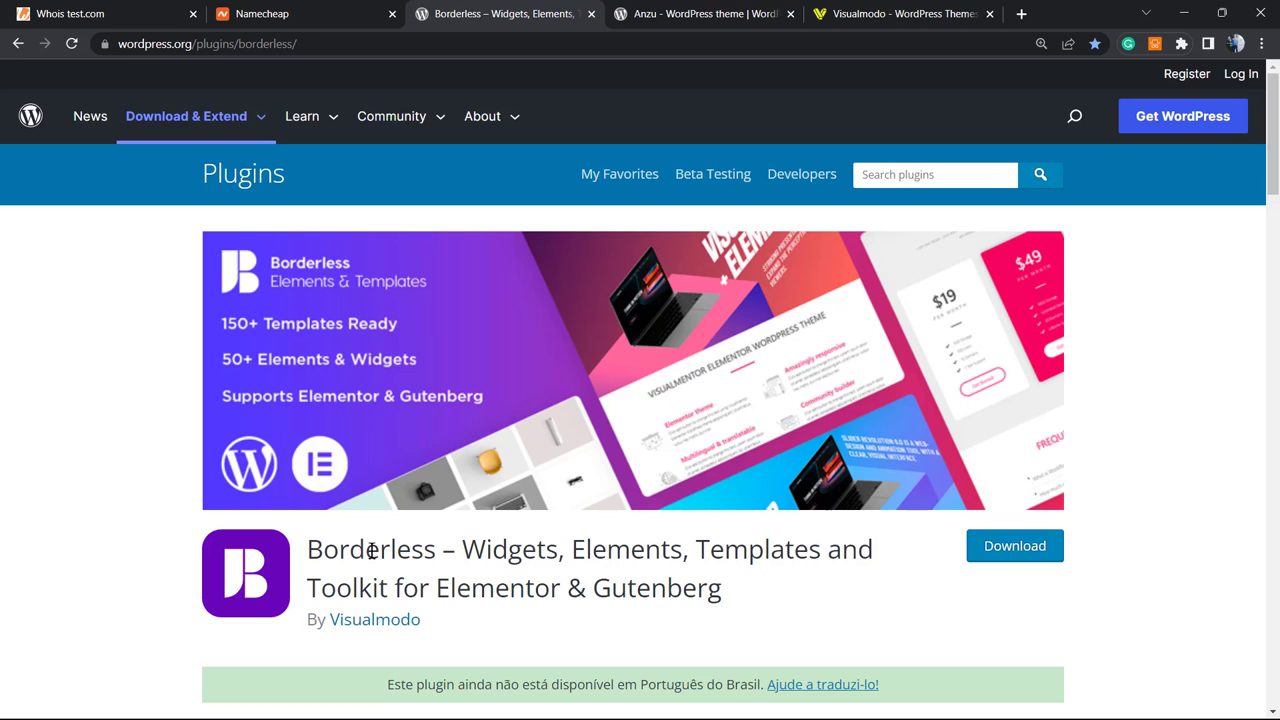
Highlight the word Templates in the Borderless plugin title on WordPress.org.
double_click(756, 548)
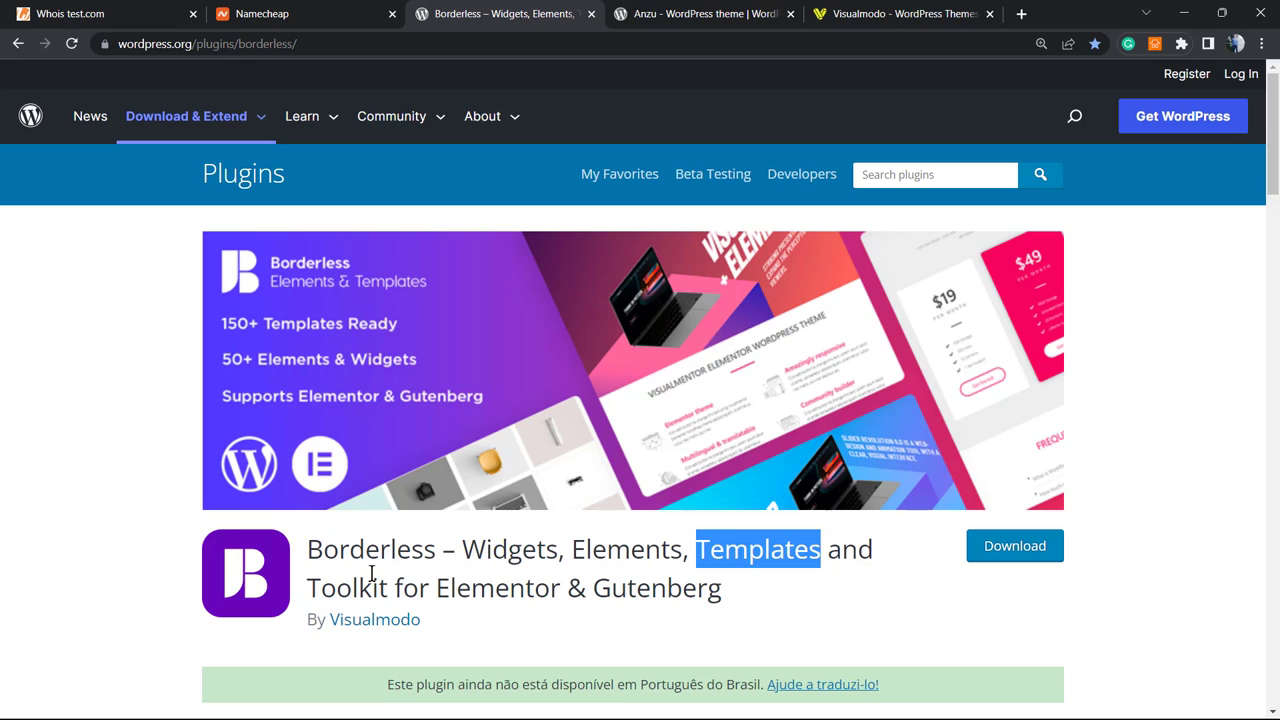
mouse_move(556, 548)
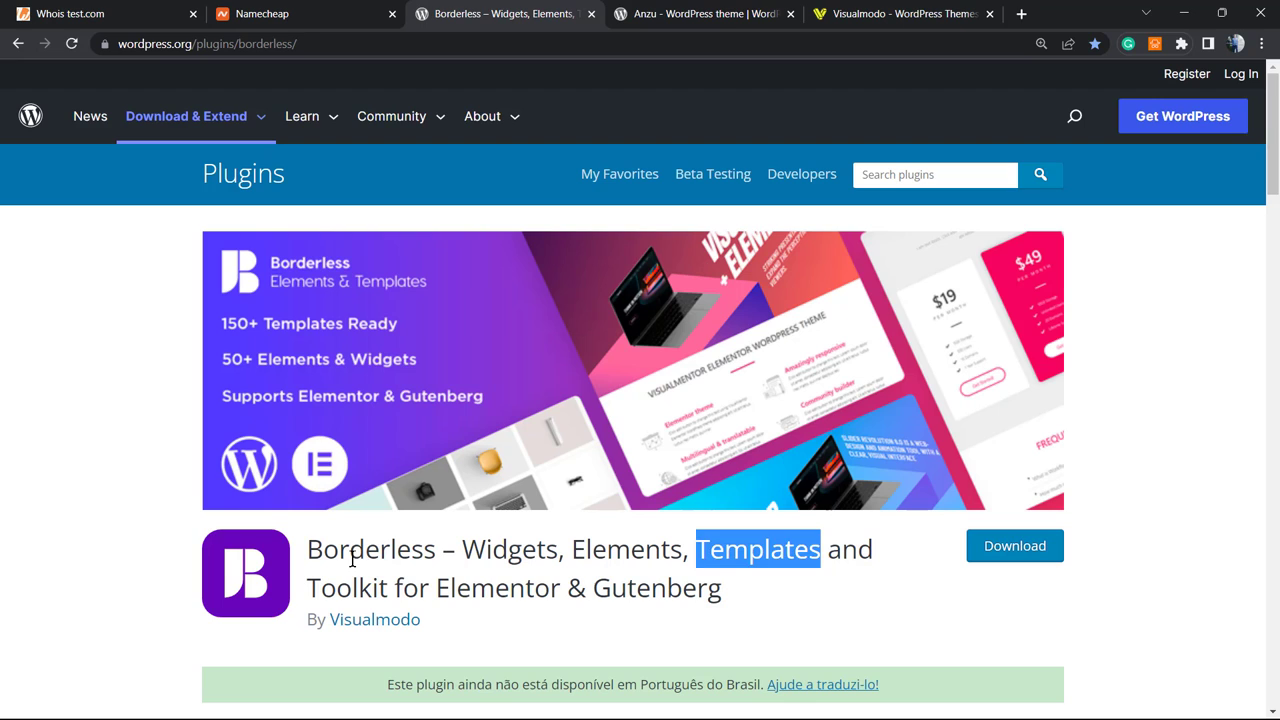
View the Anzu theme page, highlight its title, then move to the Visualmodo website tab.
left_click(704, 14)
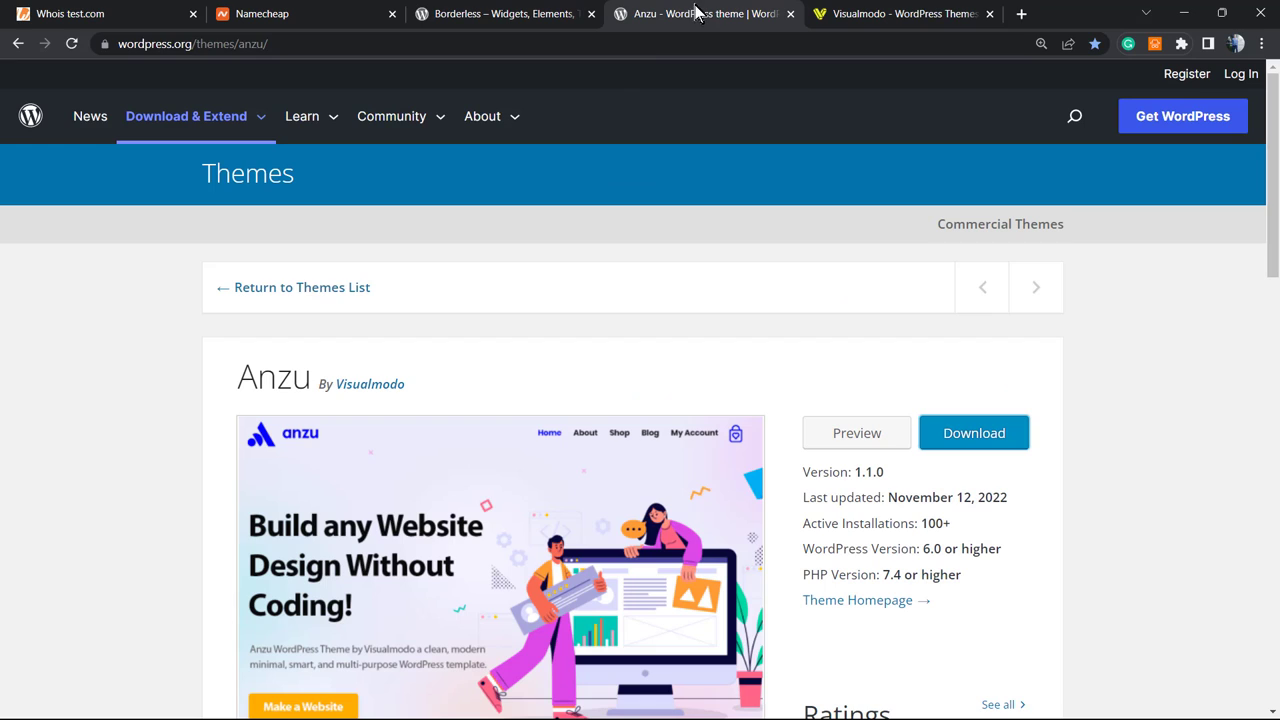
mouse_move(484, 348)
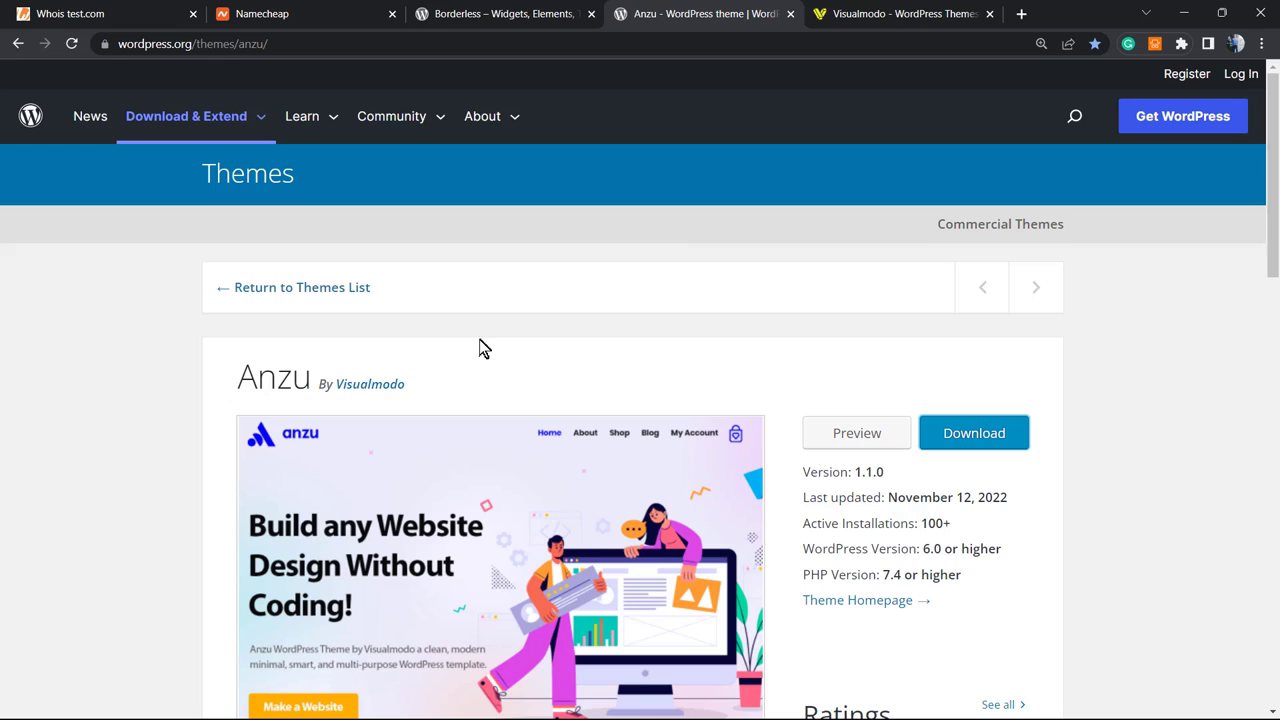
mouse_move(464, 354)
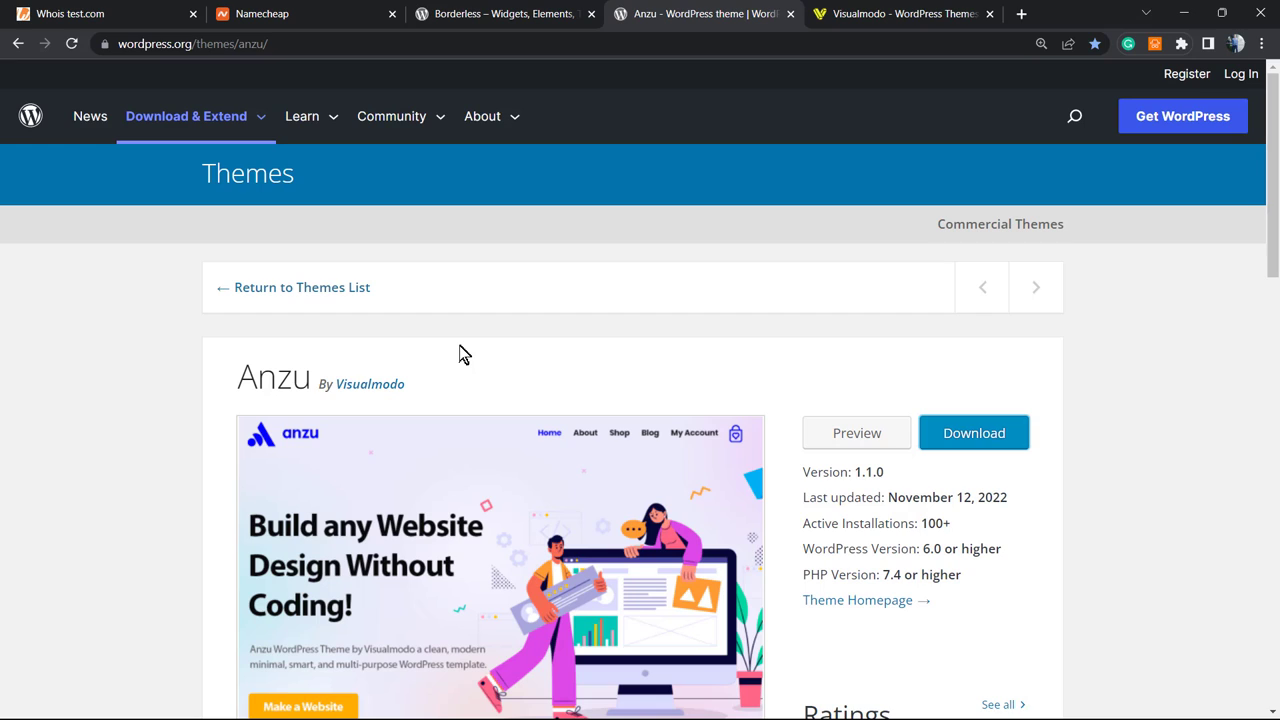
double_click(272, 376)
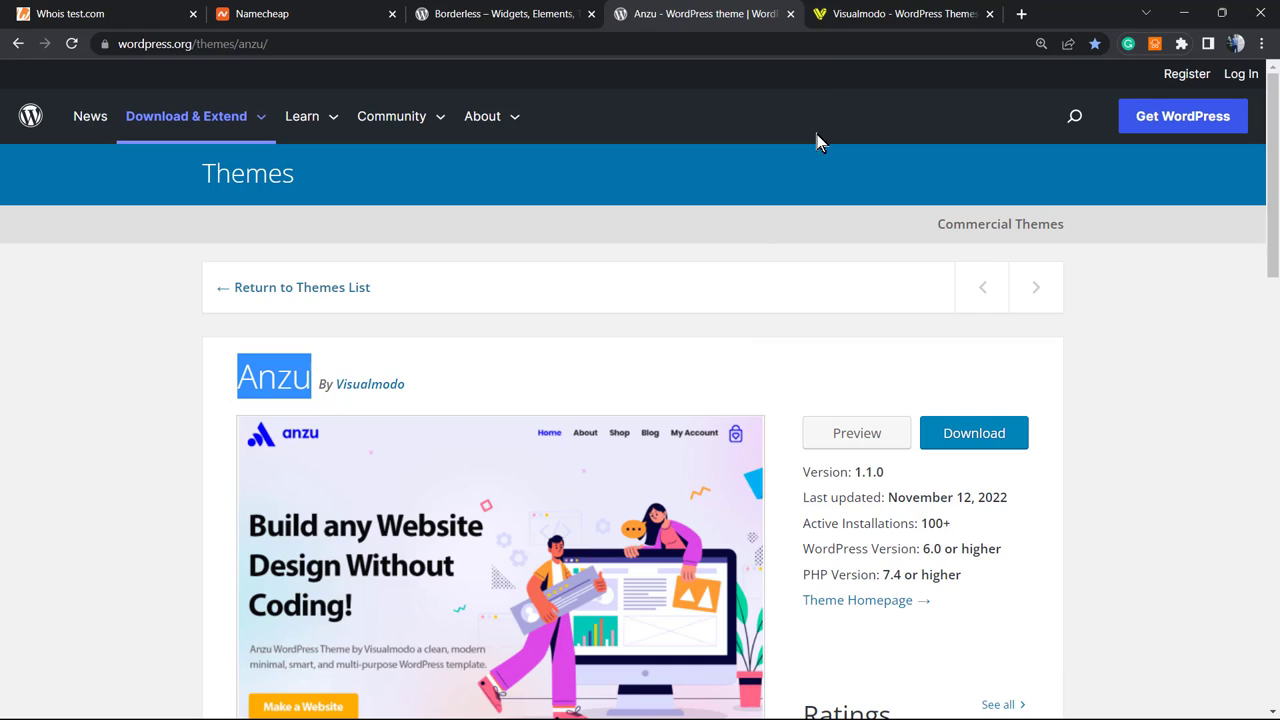
left_click(904, 12)
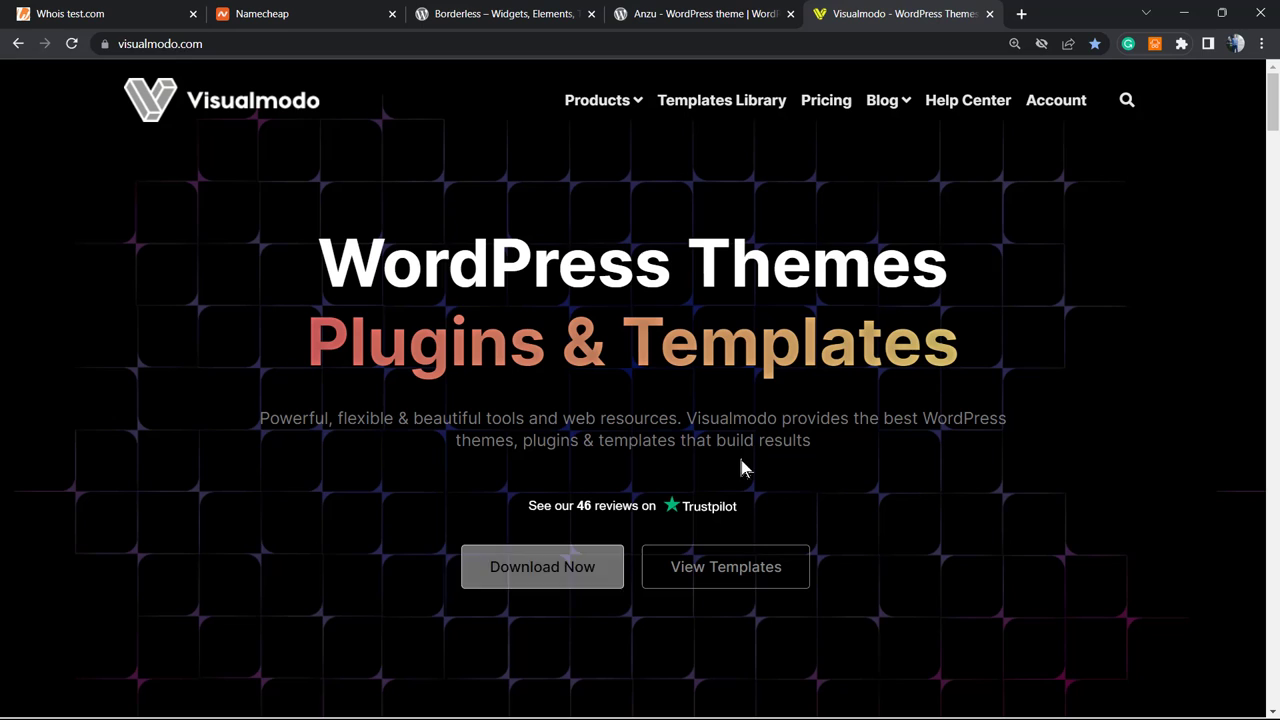
mouse_move(280, 540)
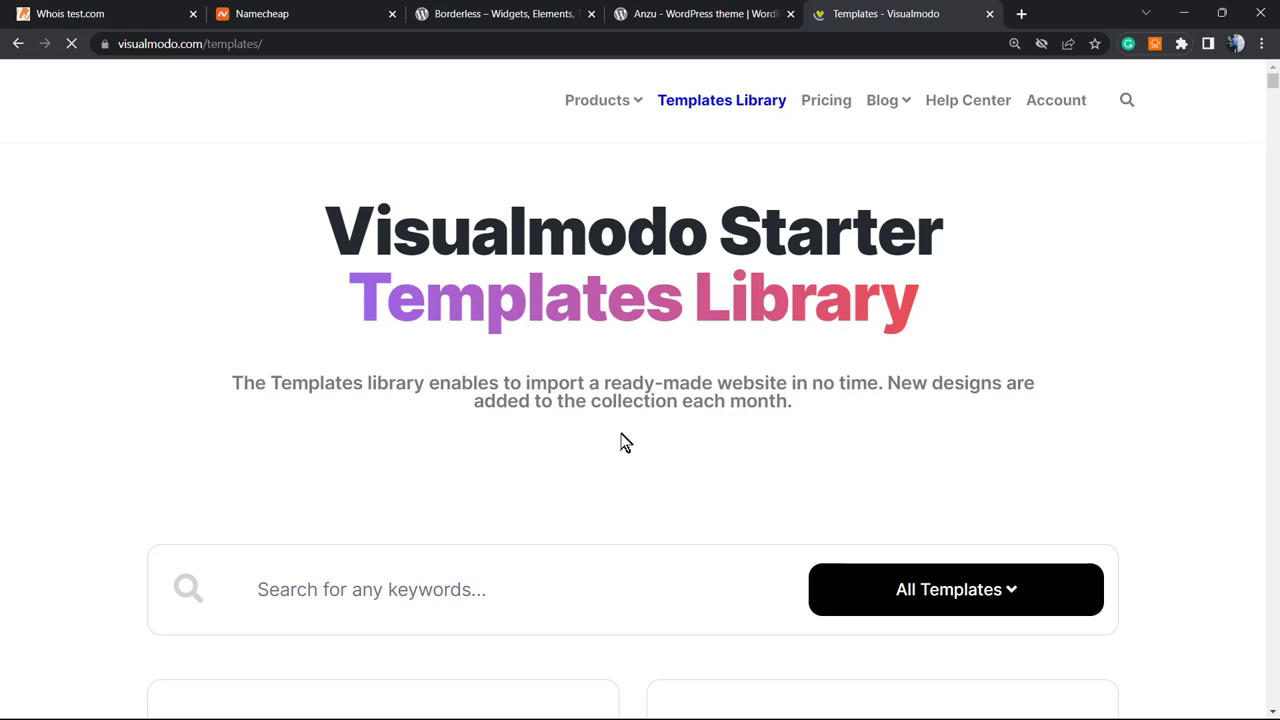
Scroll down through the Starter Templates Library previews such as the tea shop and photography designs.
scroll("down", 3)
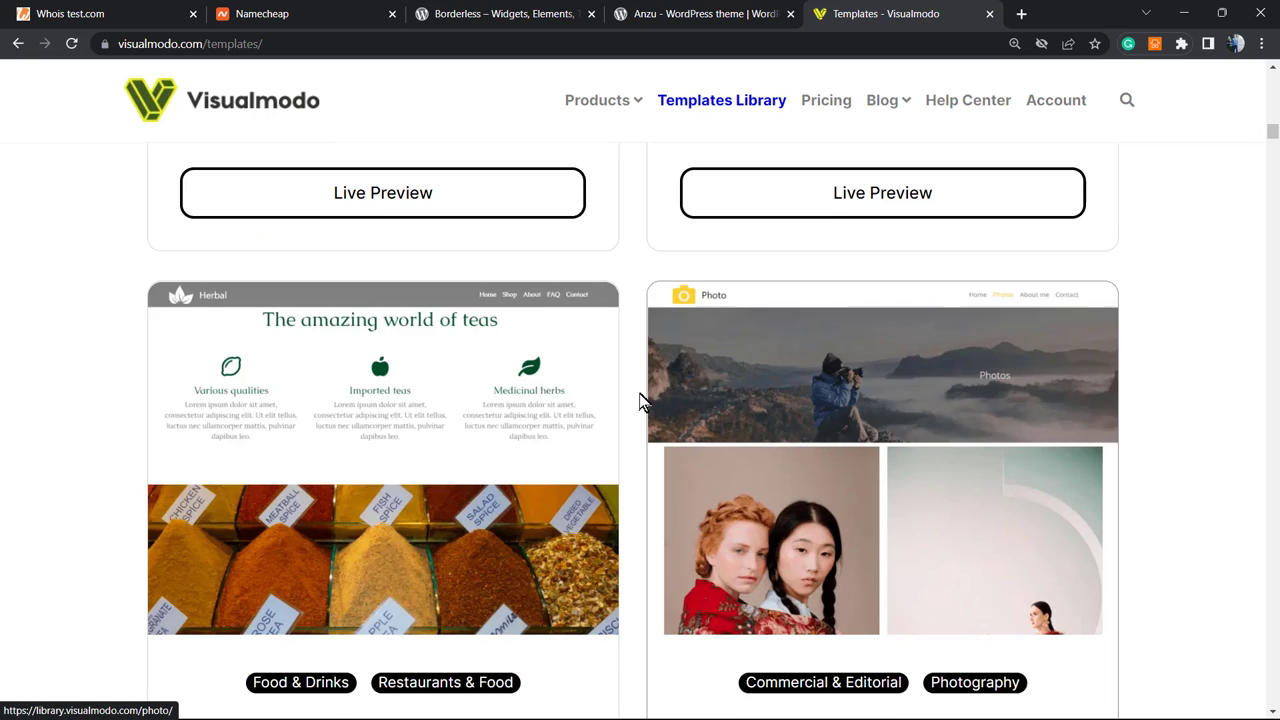